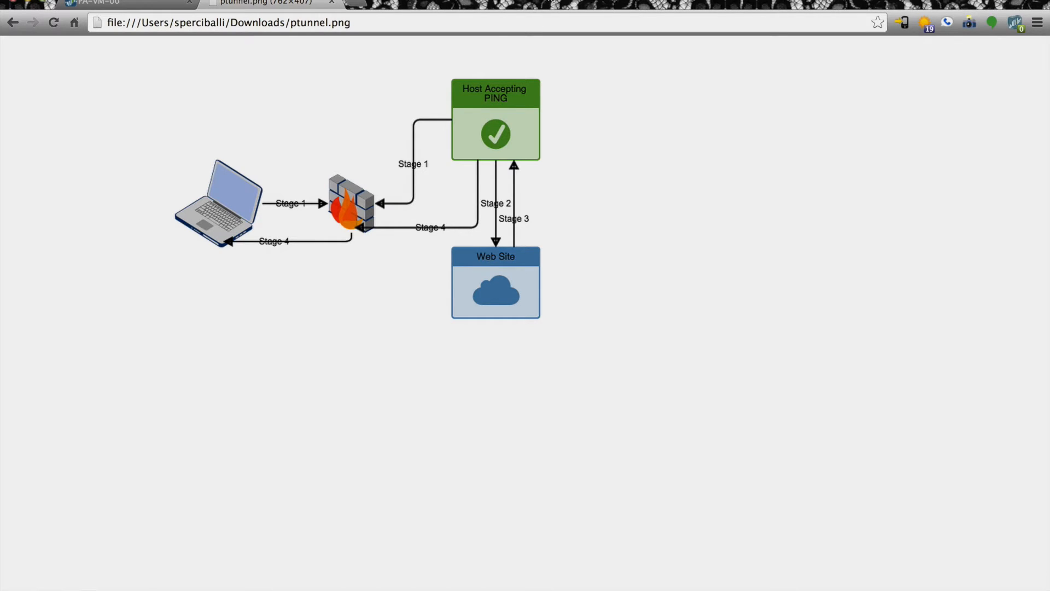
mouse_move(595, 166)
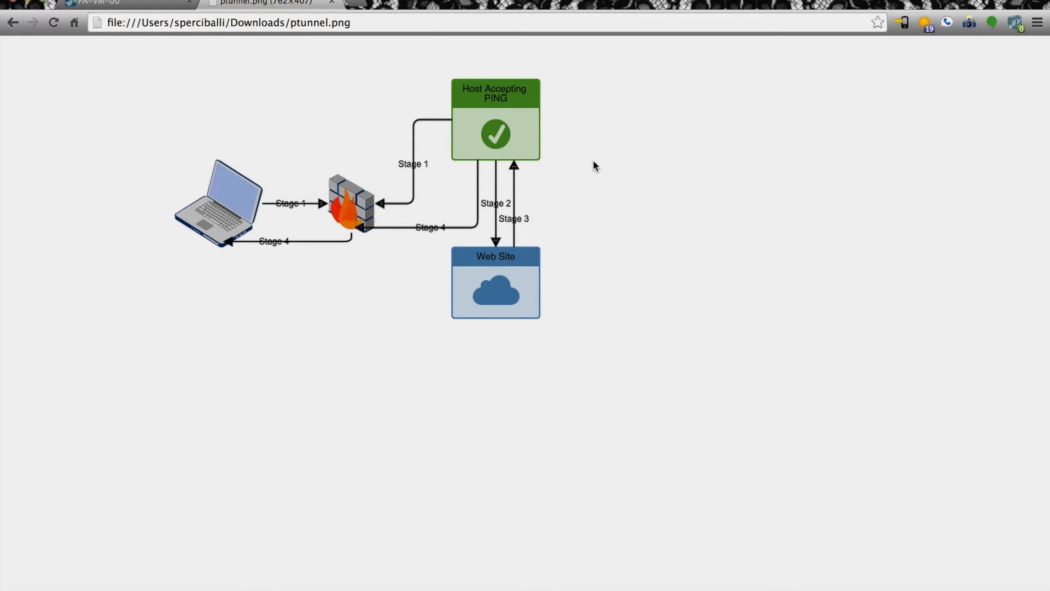
mouse_move(563, 39)
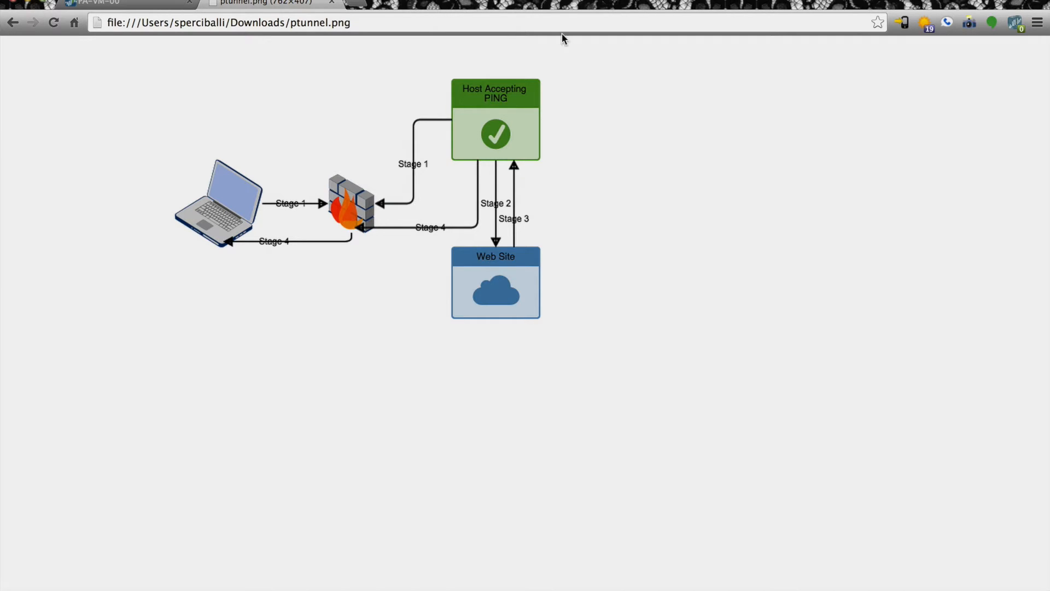
mouse_move(586, 174)
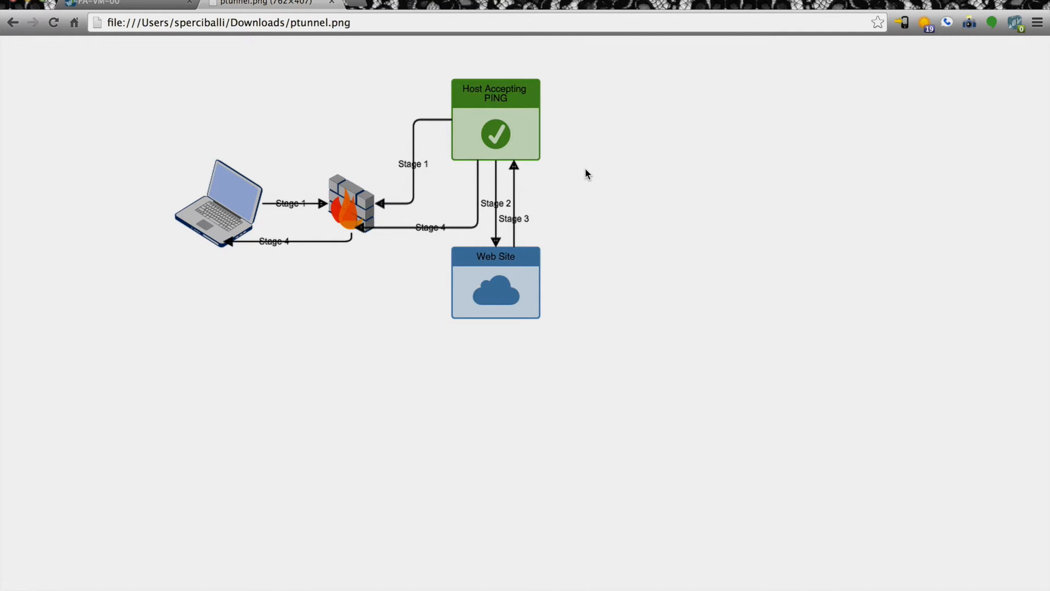
mouse_move(137, 170)
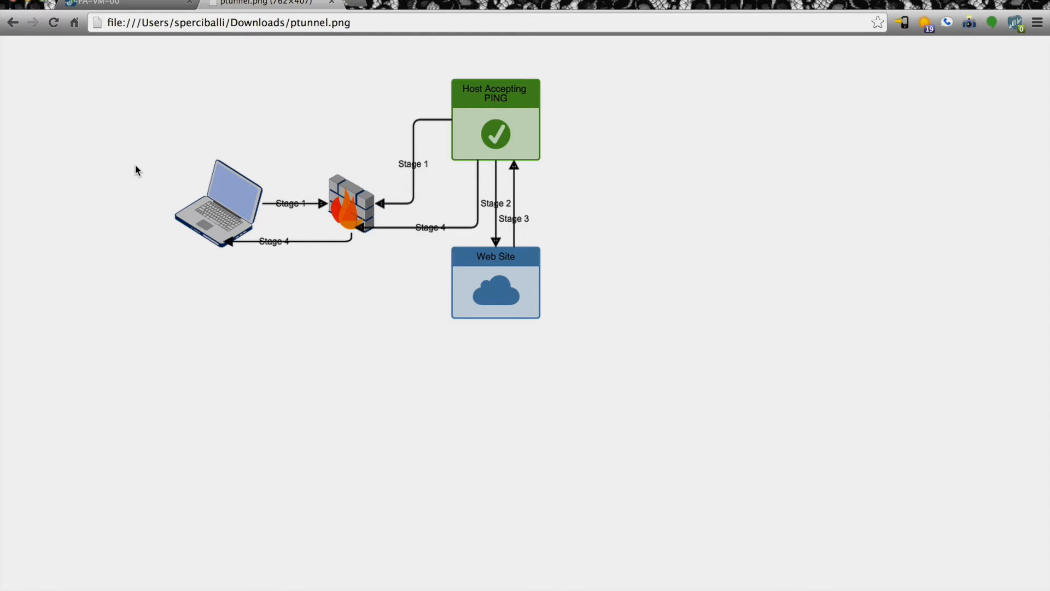
mouse_move(170, 184)
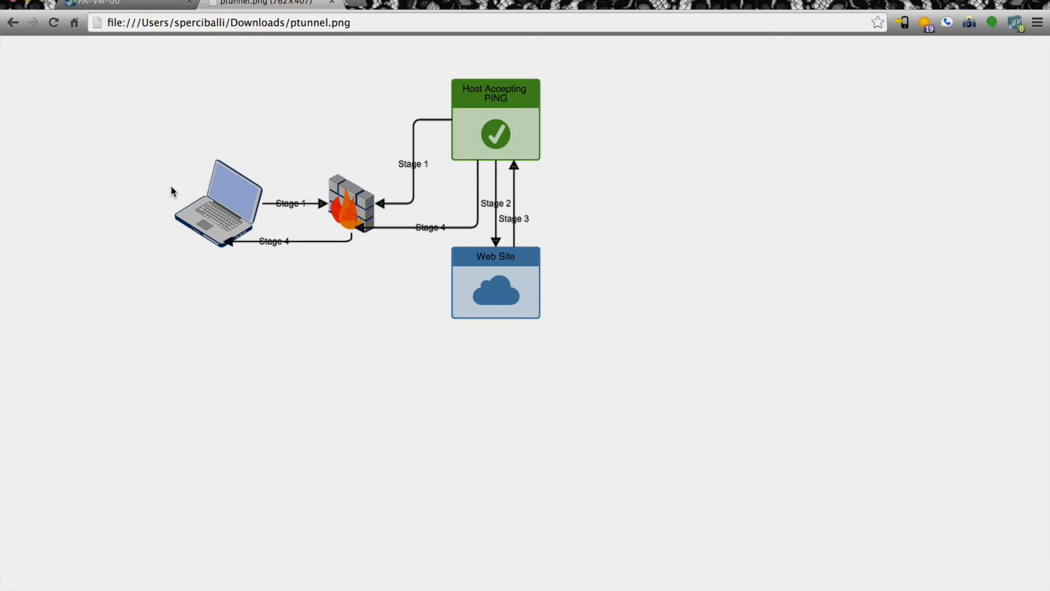
mouse_move(209, 168)
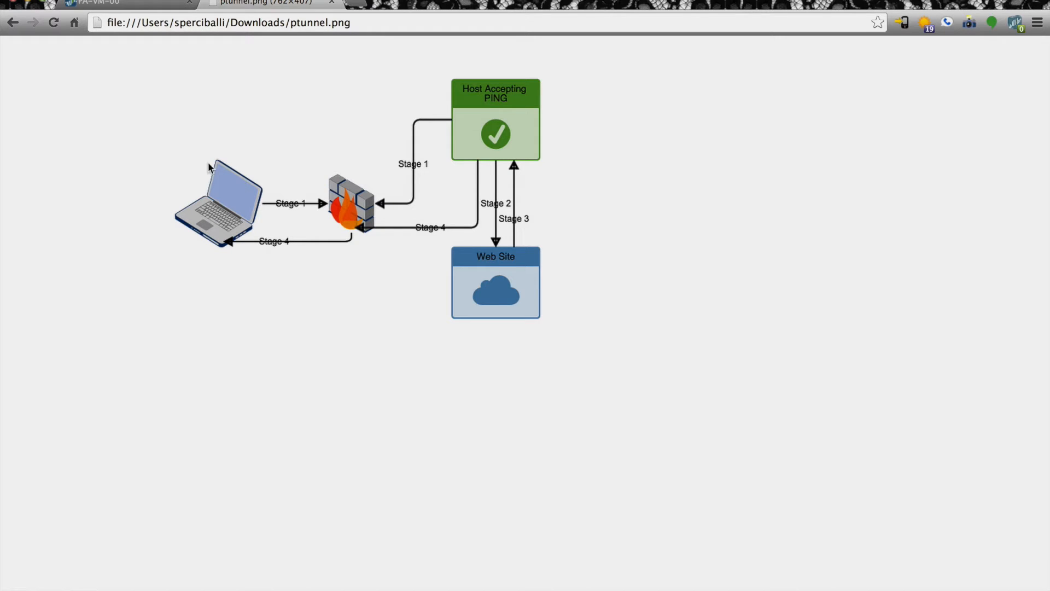
mouse_move(435, 125)
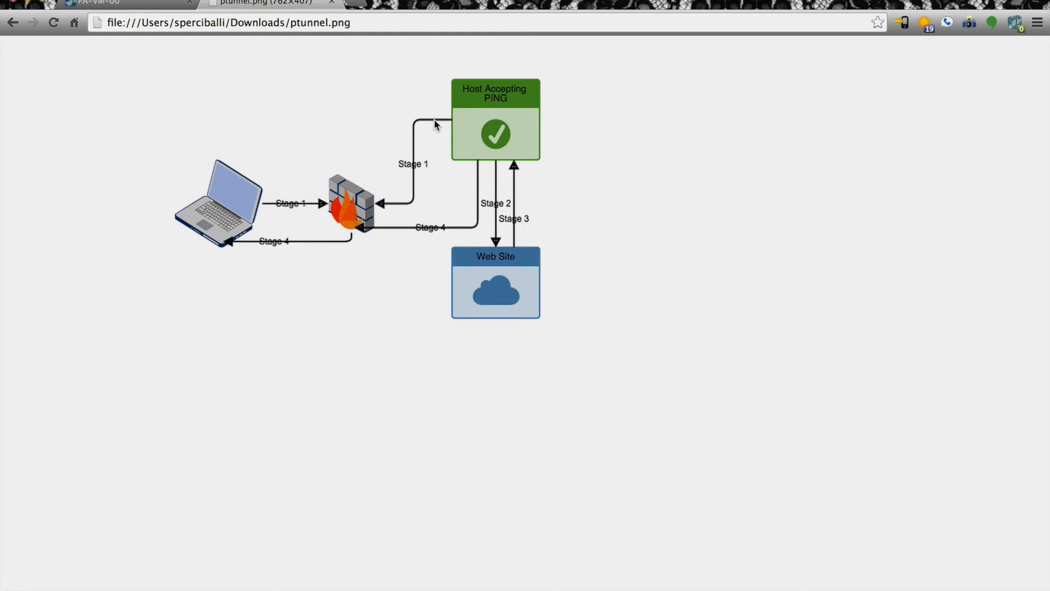
mouse_move(347, 107)
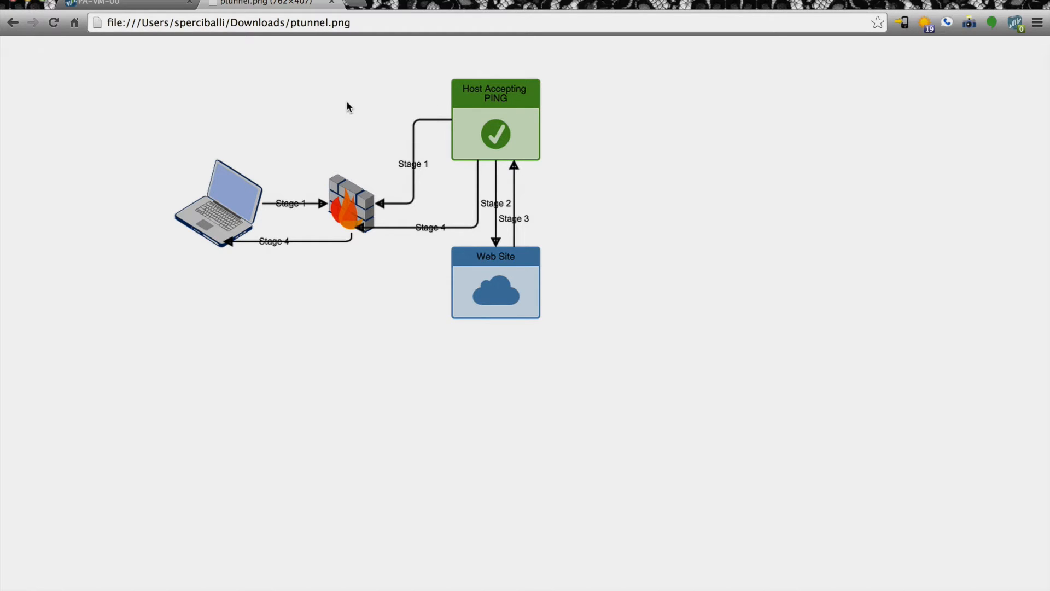
mouse_move(380, 92)
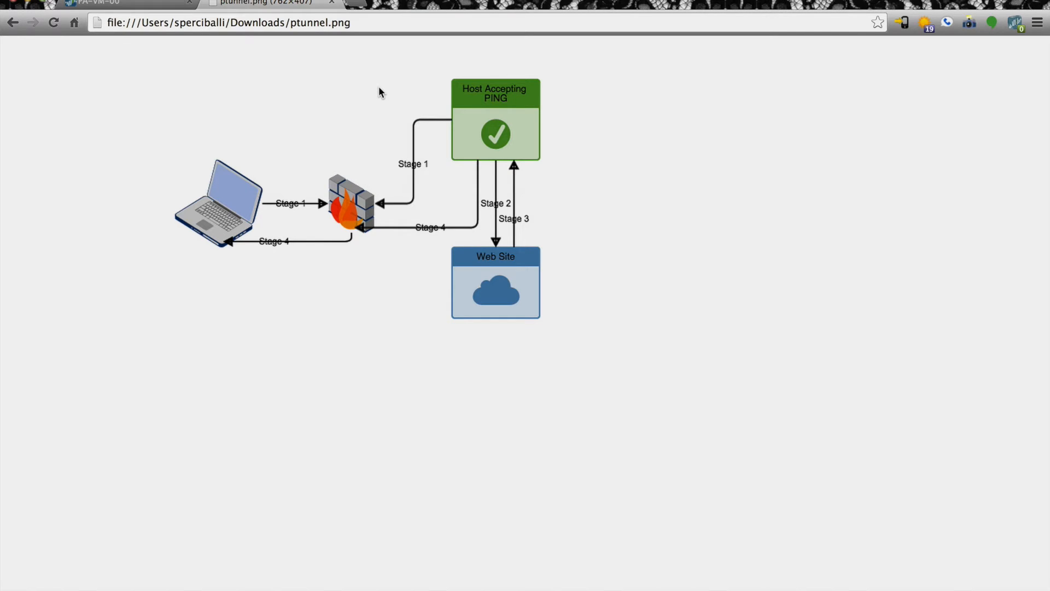
mouse_move(621, 120)
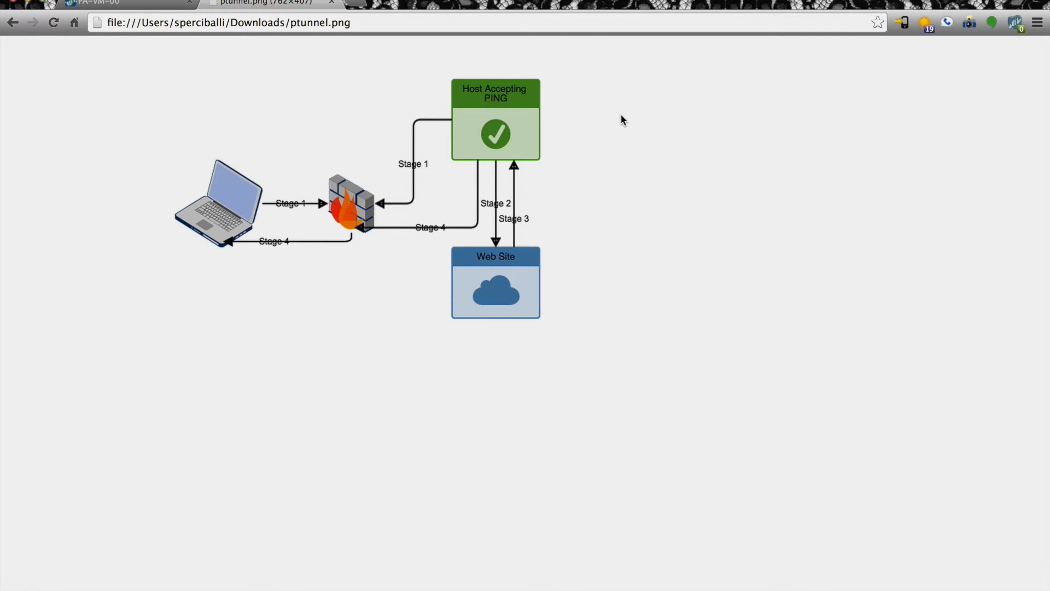
mouse_move(552, 116)
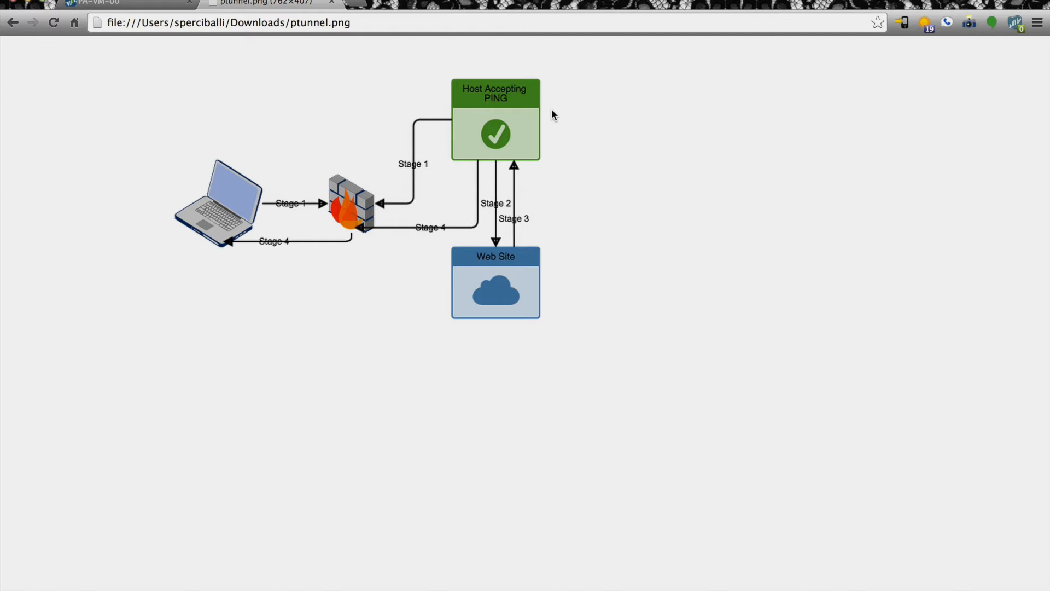
mouse_move(561, 277)
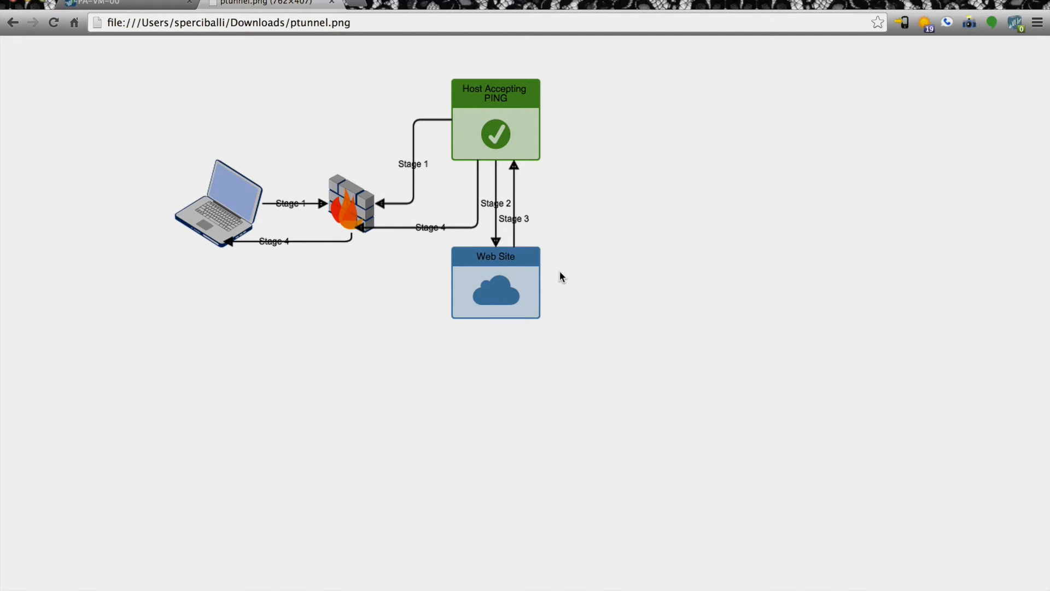
mouse_move(556, 109)
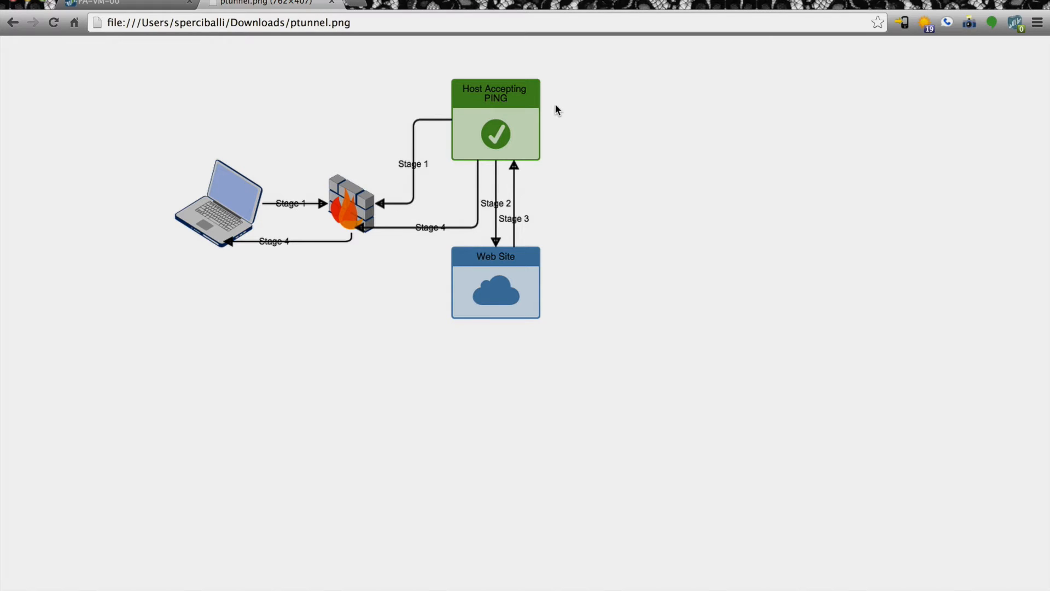
mouse_move(550, 108)
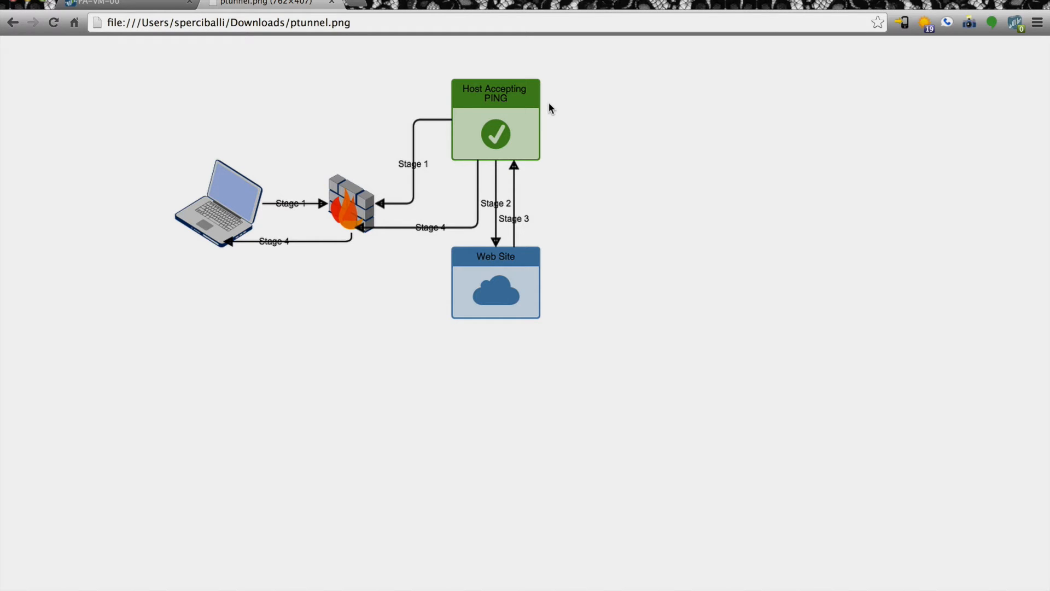
mouse_move(166, 227)
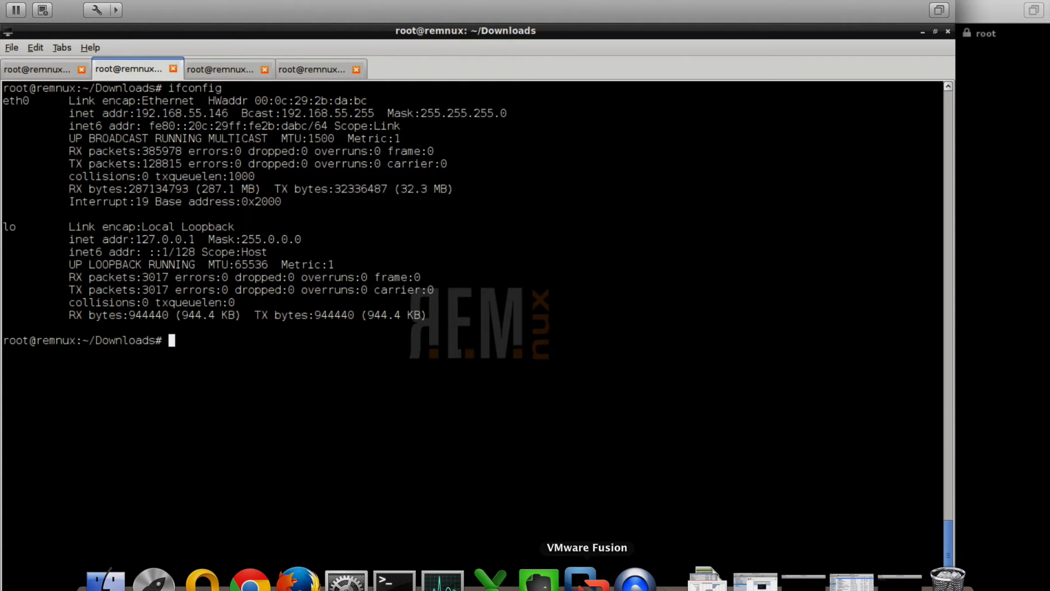
mouse_move(221, 194)
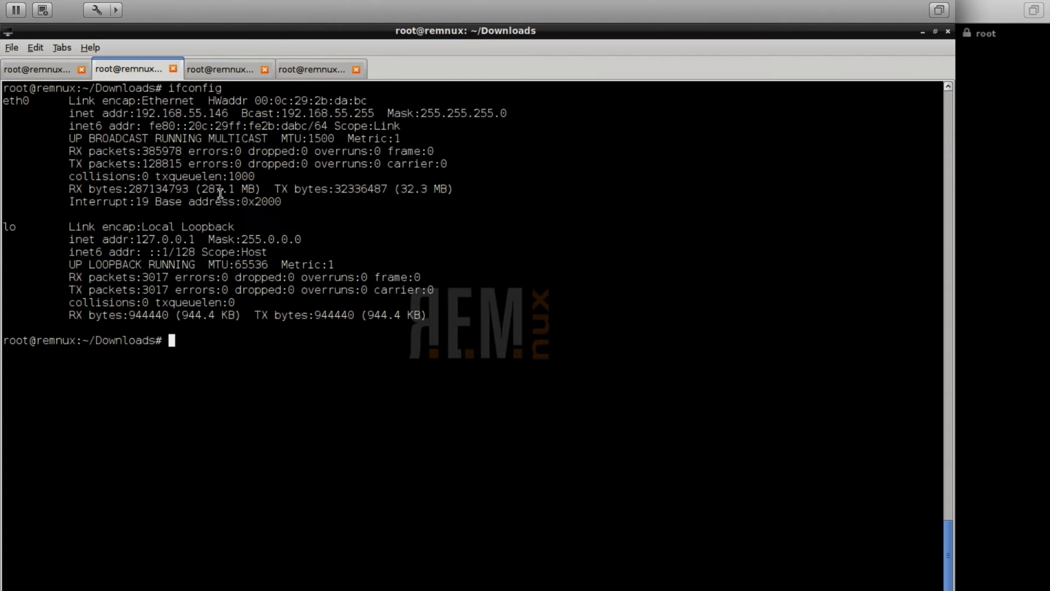
Note server address 192.168.55.146, then run ./ptunnel -v 4 from the PingTunnel folder.
double_click(164, 113)
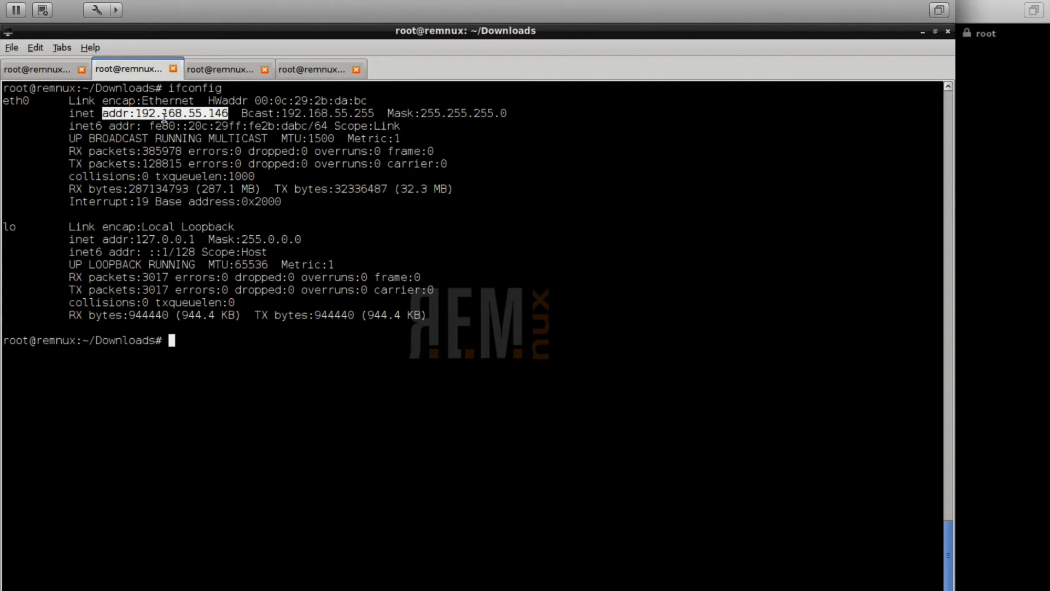
click(38, 69)
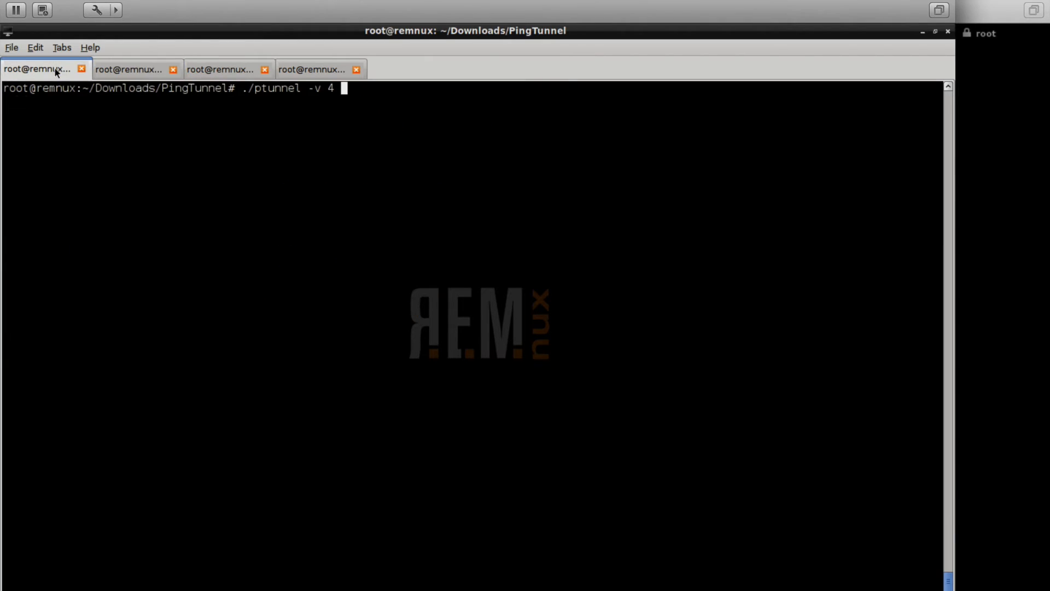
key(Return)
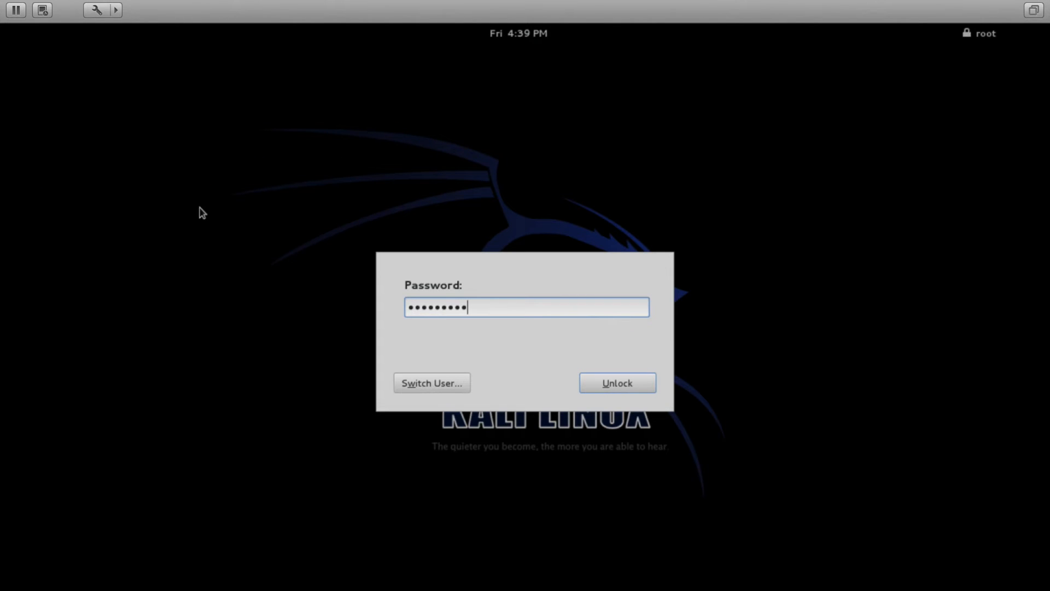
Unlock the Kali desktop and note the client address 192.168.45.128 in ifconfig.
click(616, 382)
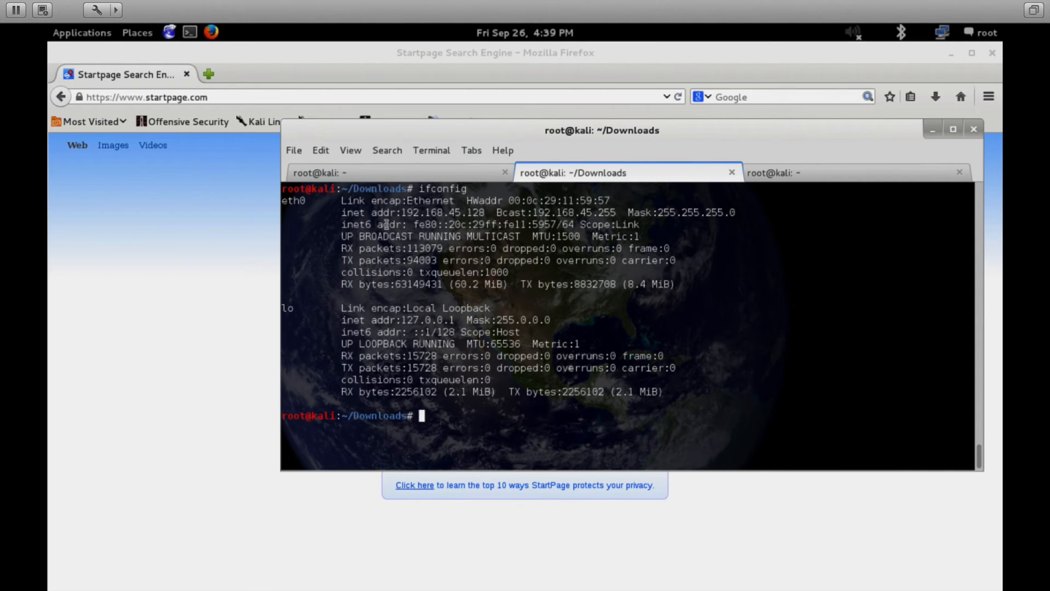
double_click(427, 212)
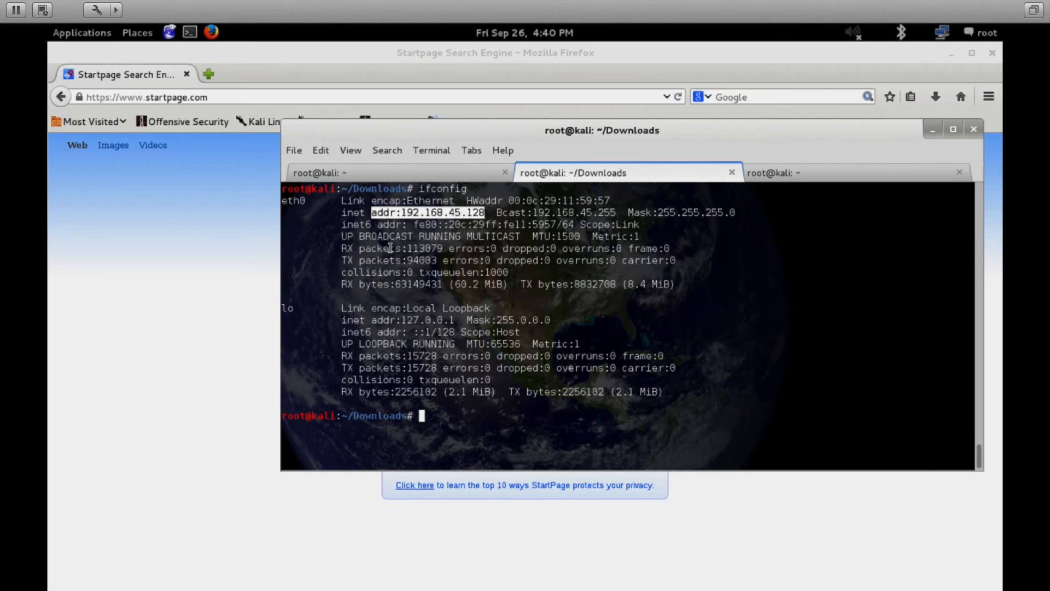
mouse_move(373, 173)
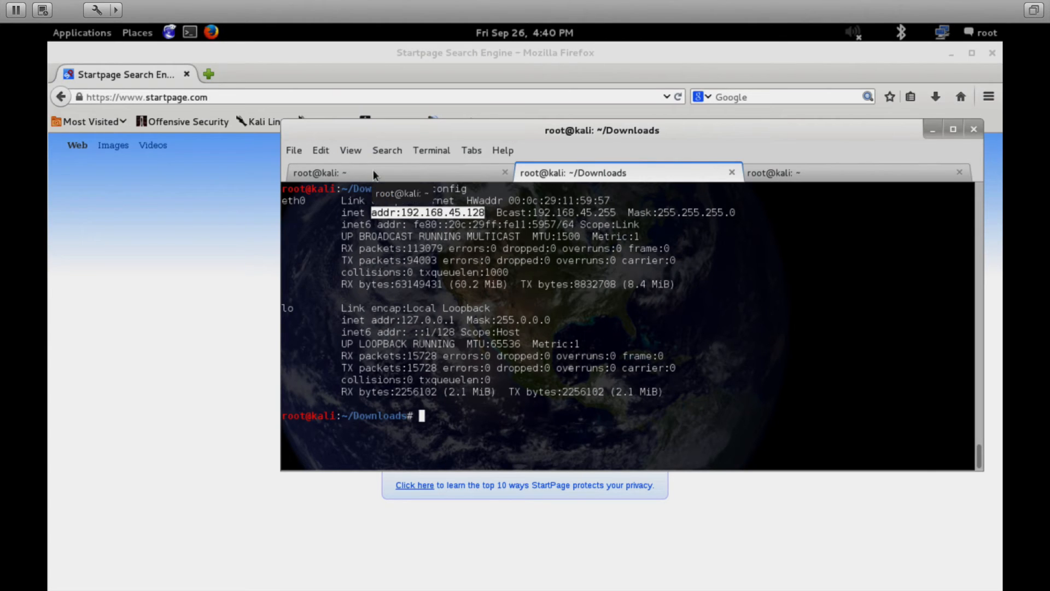
click(322, 173)
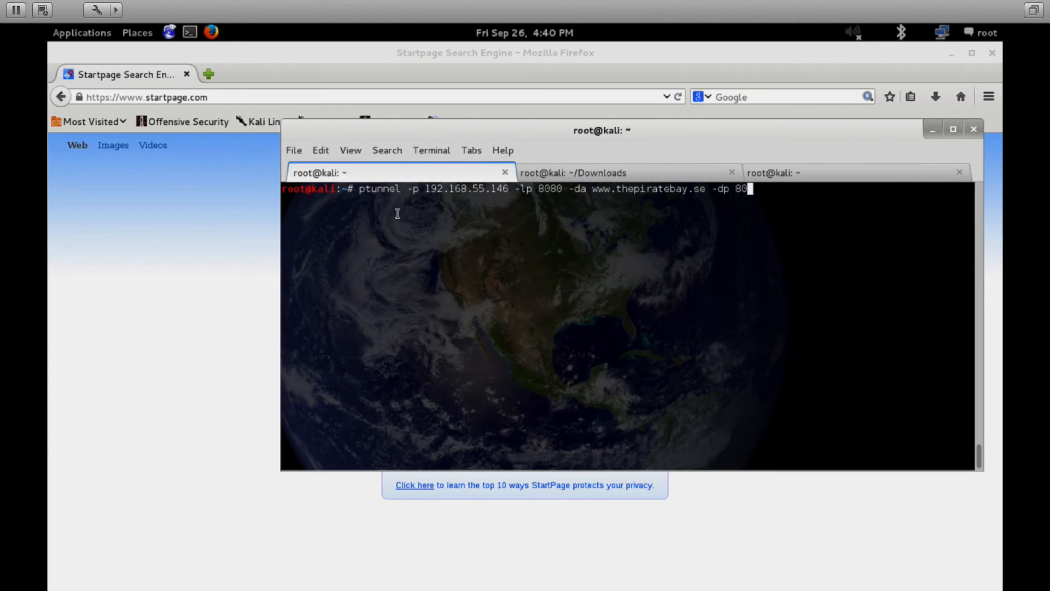
mouse_move(470, 228)
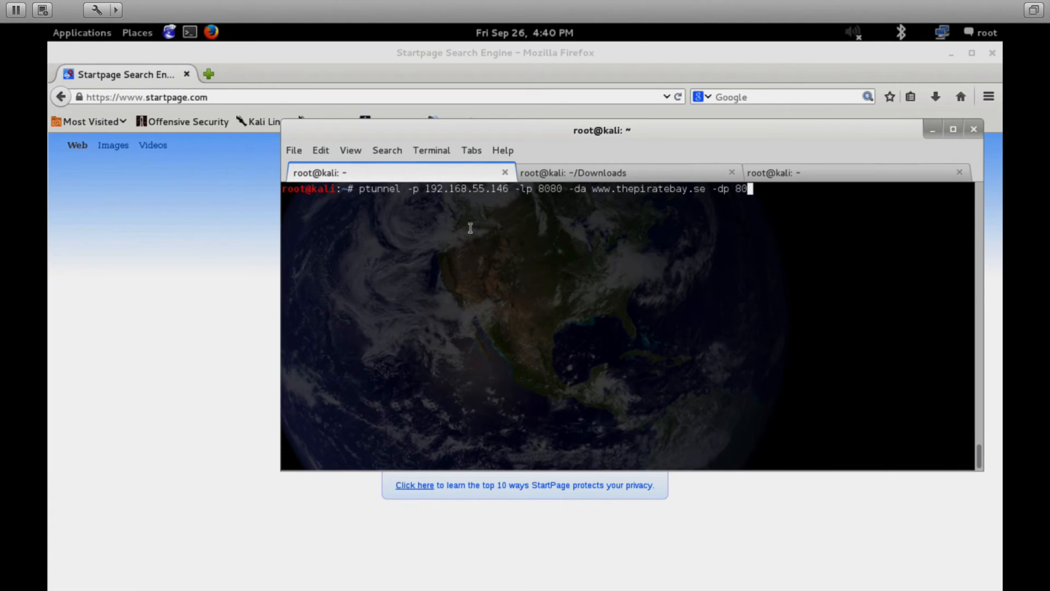
mouse_move(442, 192)
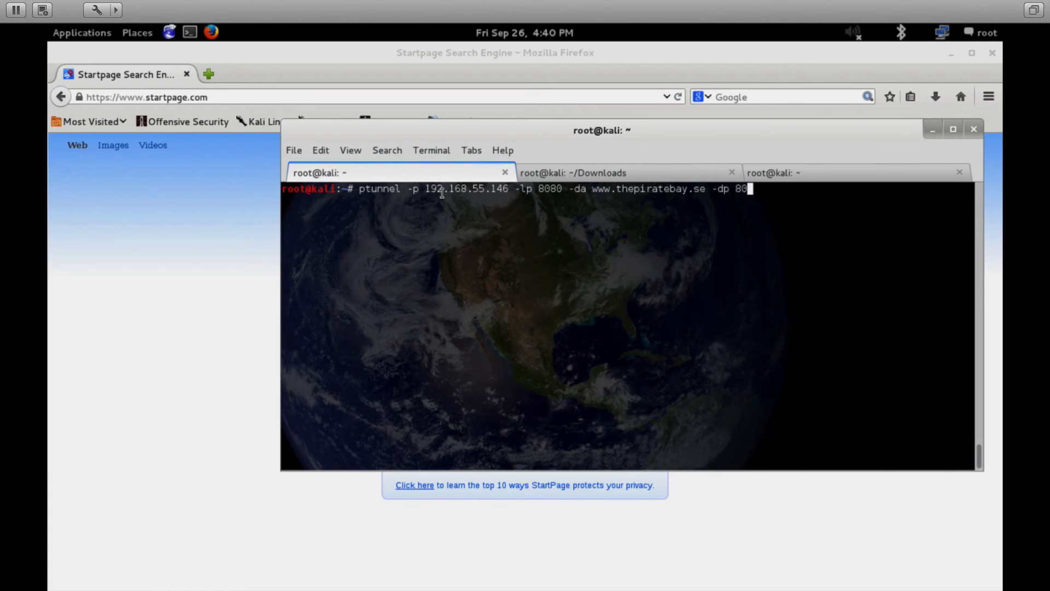
mouse_move(428, 204)
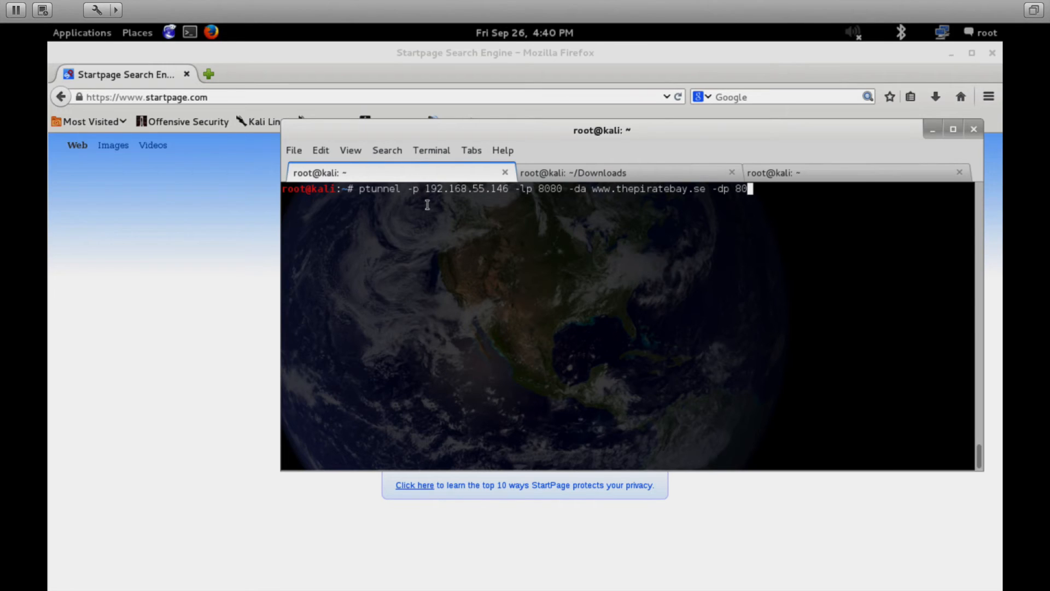
mouse_move(466, 201)
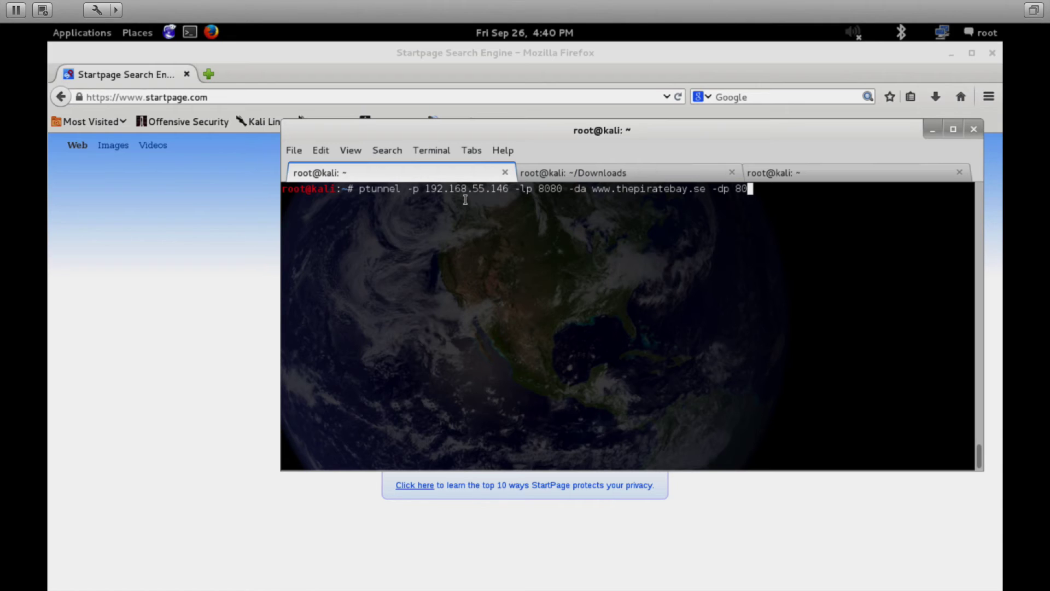
mouse_move(531, 208)
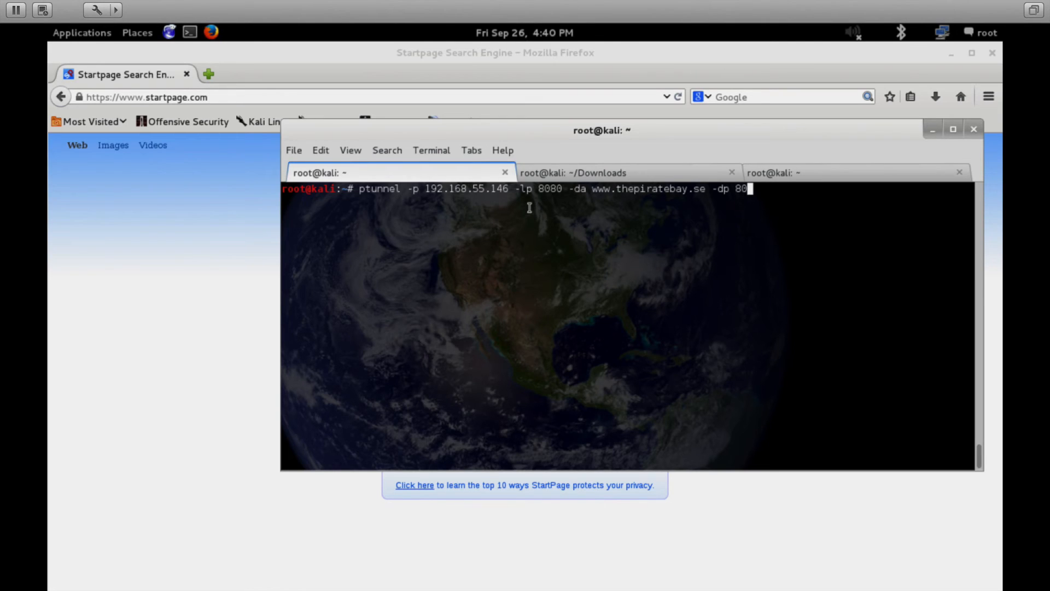
mouse_move(467, 189)
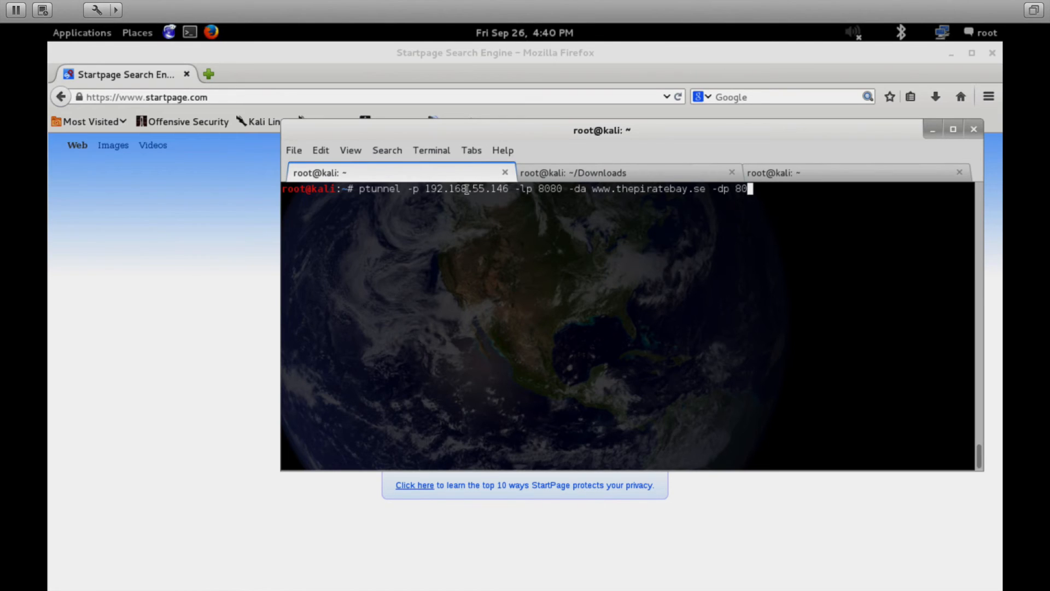
mouse_move(476, 213)
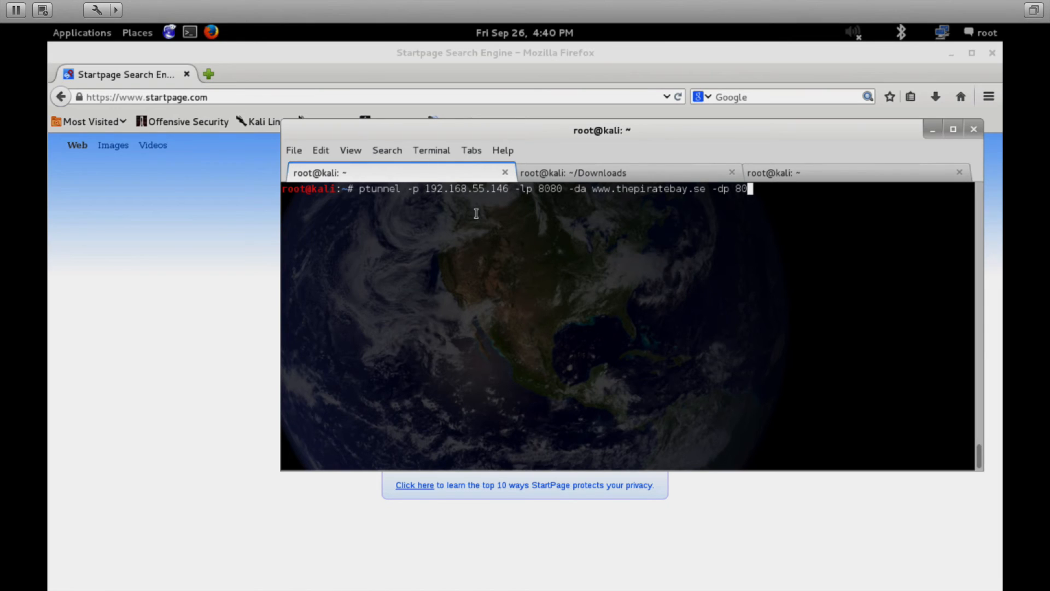
mouse_move(489, 211)
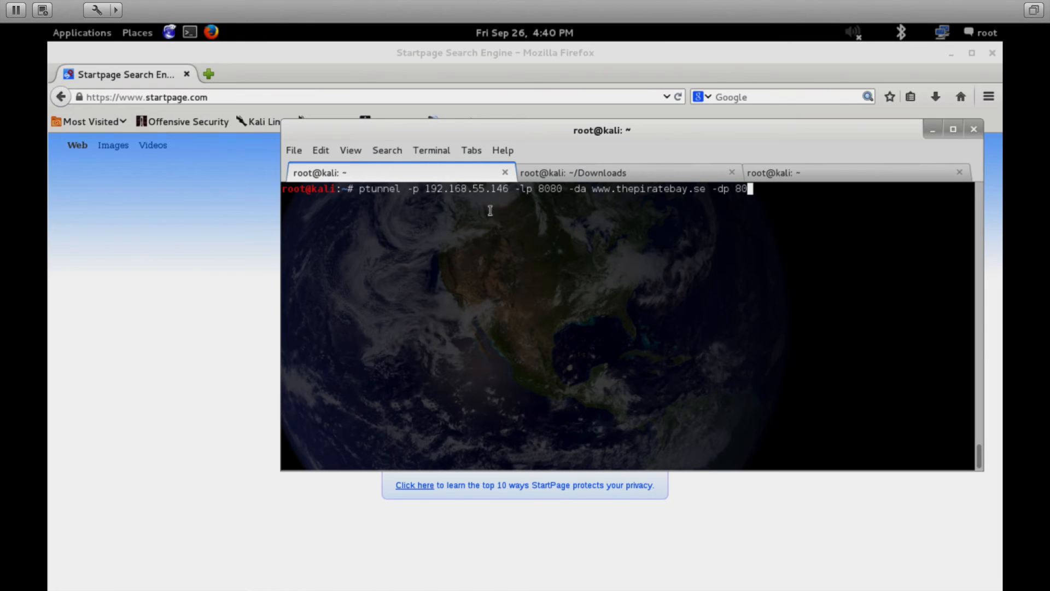
mouse_move(580, 187)
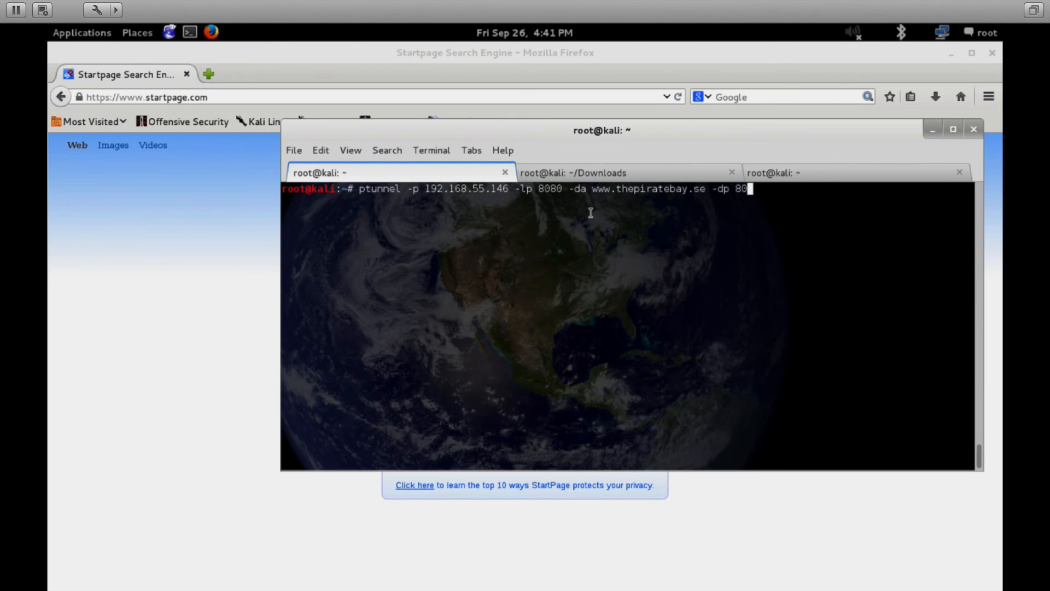
mouse_move(648, 194)
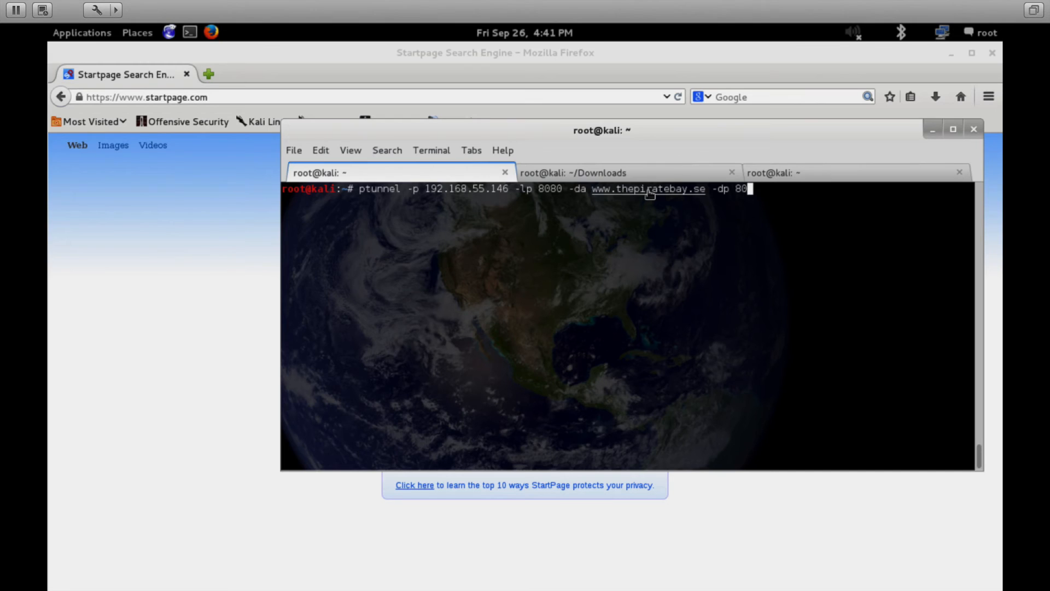
mouse_move(736, 212)
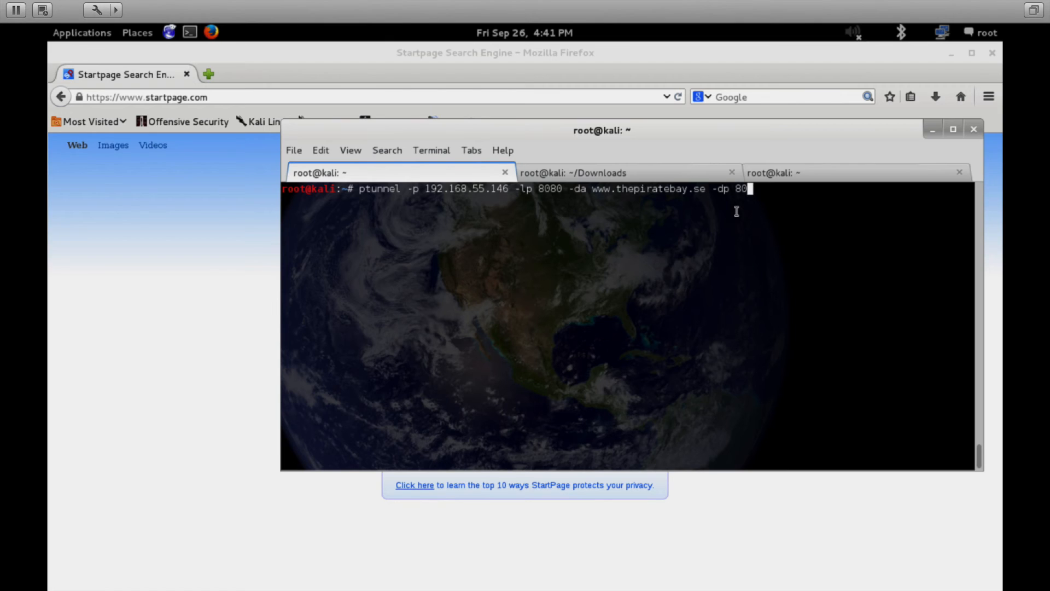
key(Return)
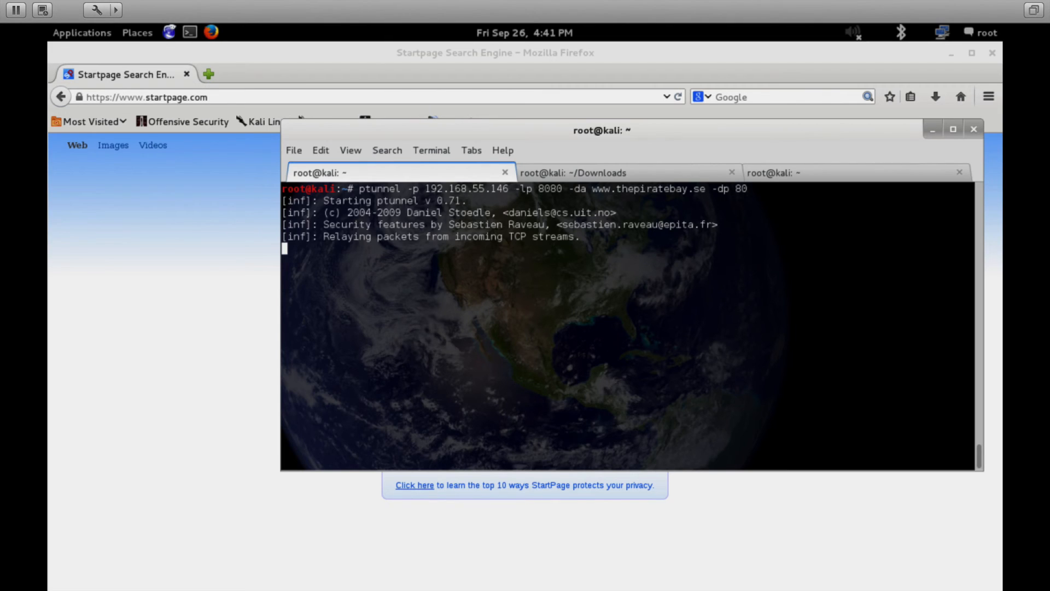
mouse_move(934, 78)
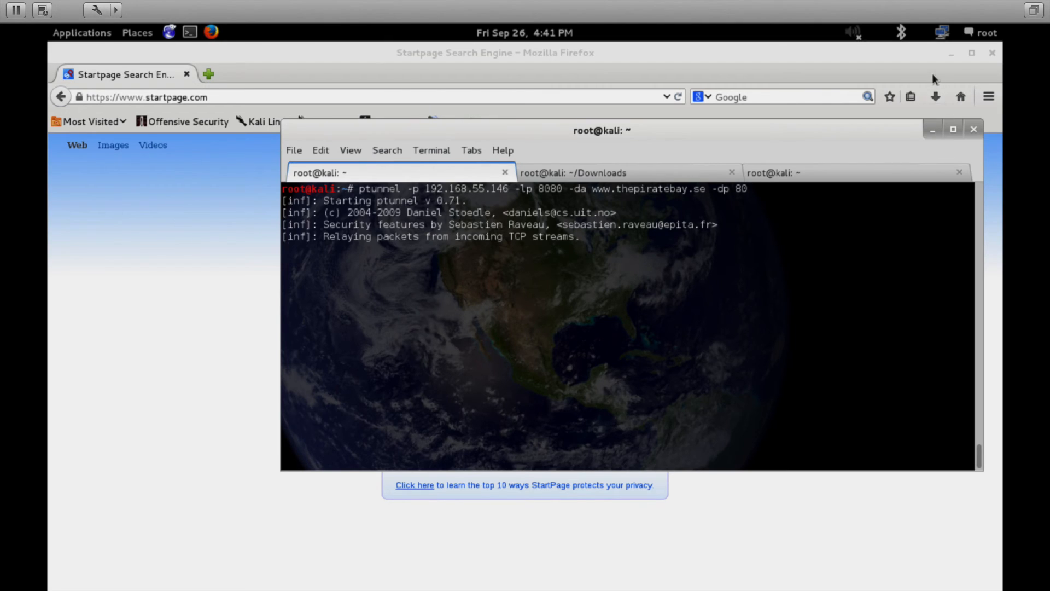
Open a private Firefox window and enter the address localhost/.
click(987, 96)
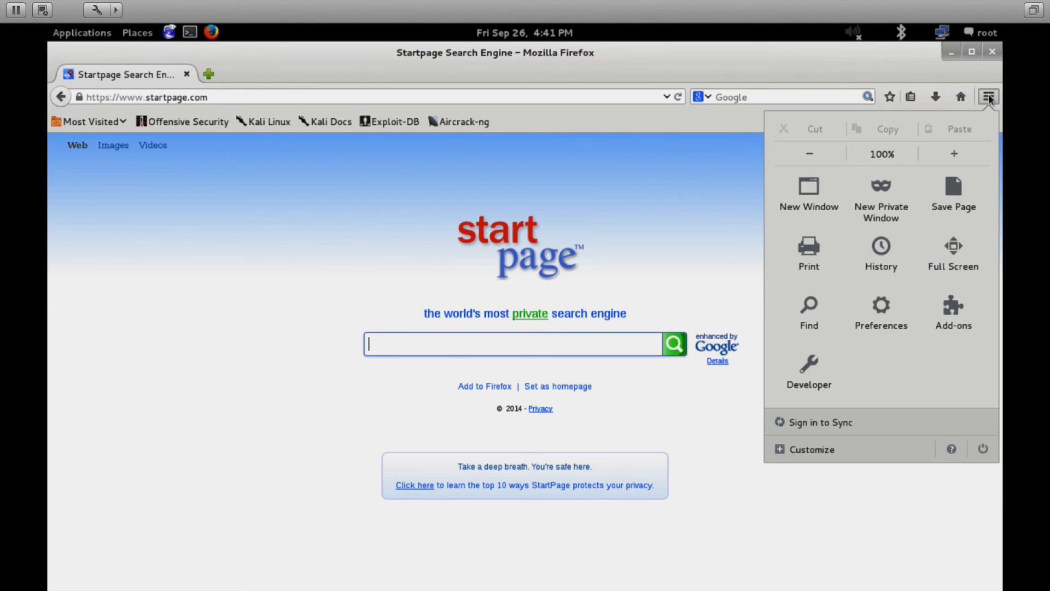
mouse_move(881, 197)
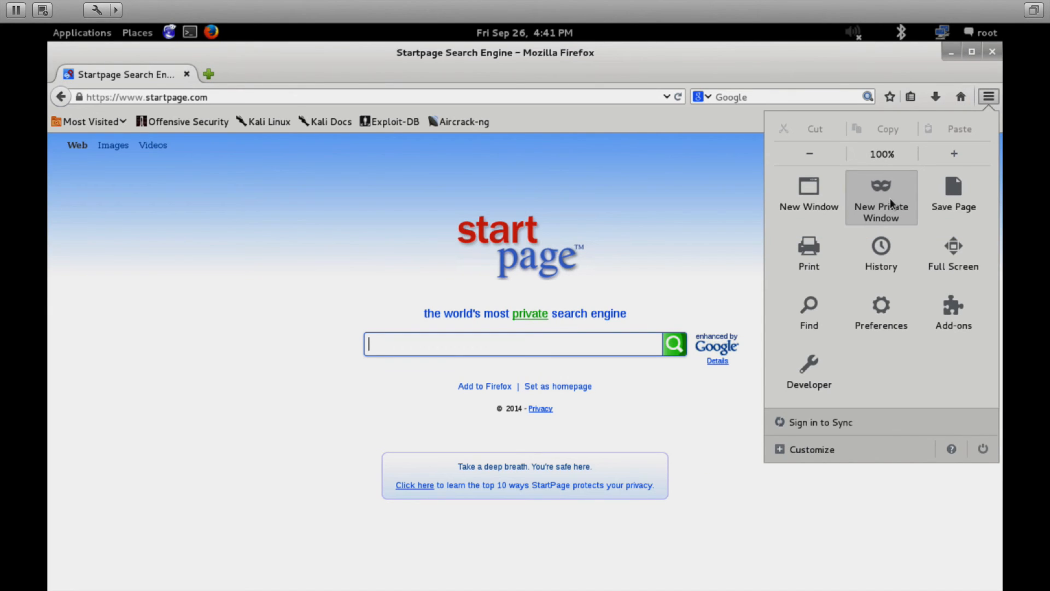
click(880, 195)
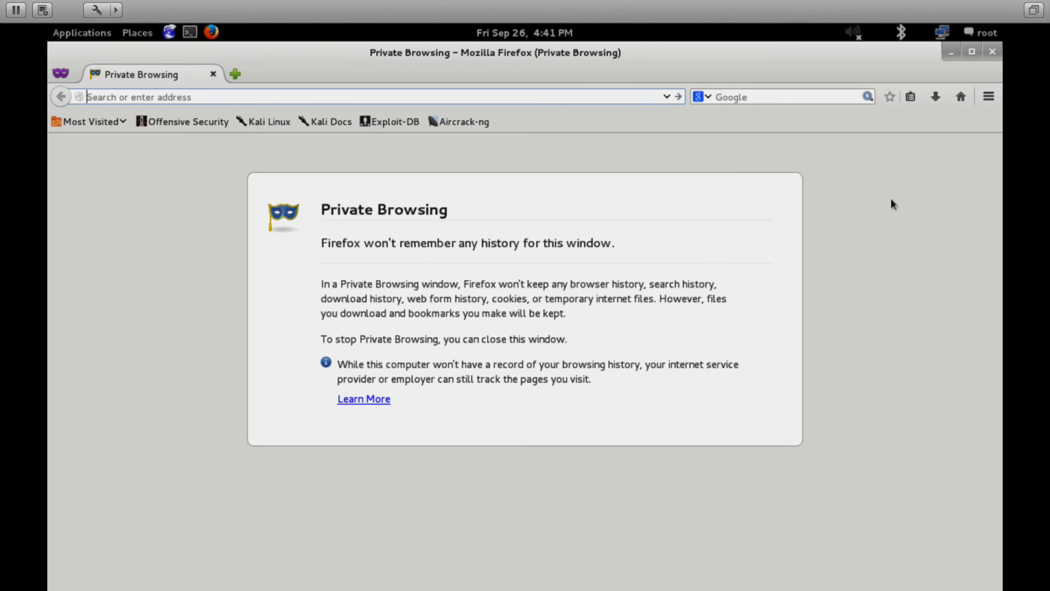
text(localhost/)
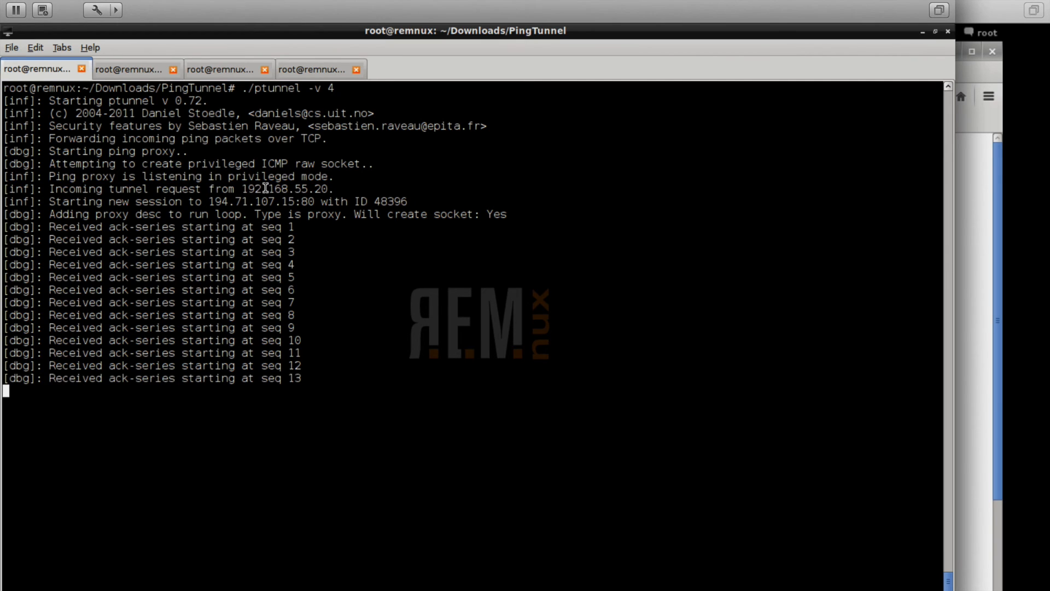
Check REMnux ptunnel output for the tunnel request and session to 194.71.107.15:80.
double_click(286, 188)
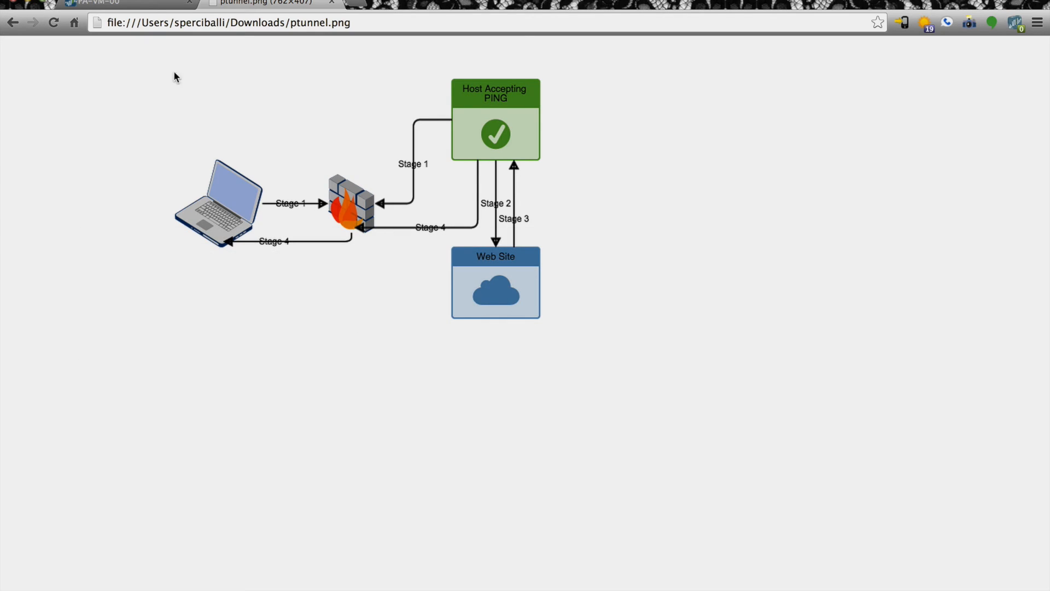
Show the ptunnel.png four-stage diagram in Chrome.
click(121, 3)
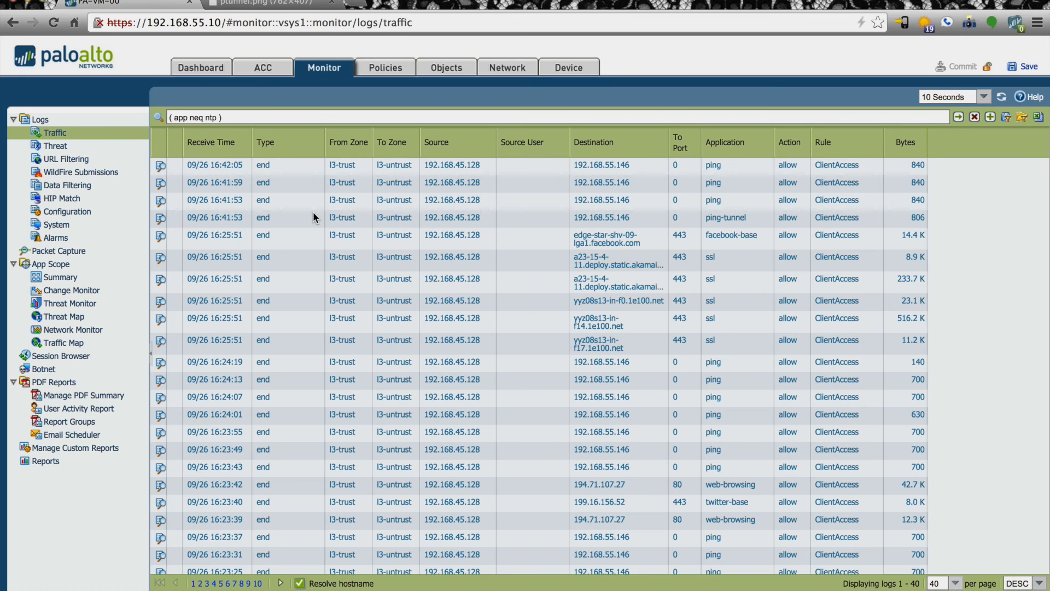
mouse_move(214, 217)
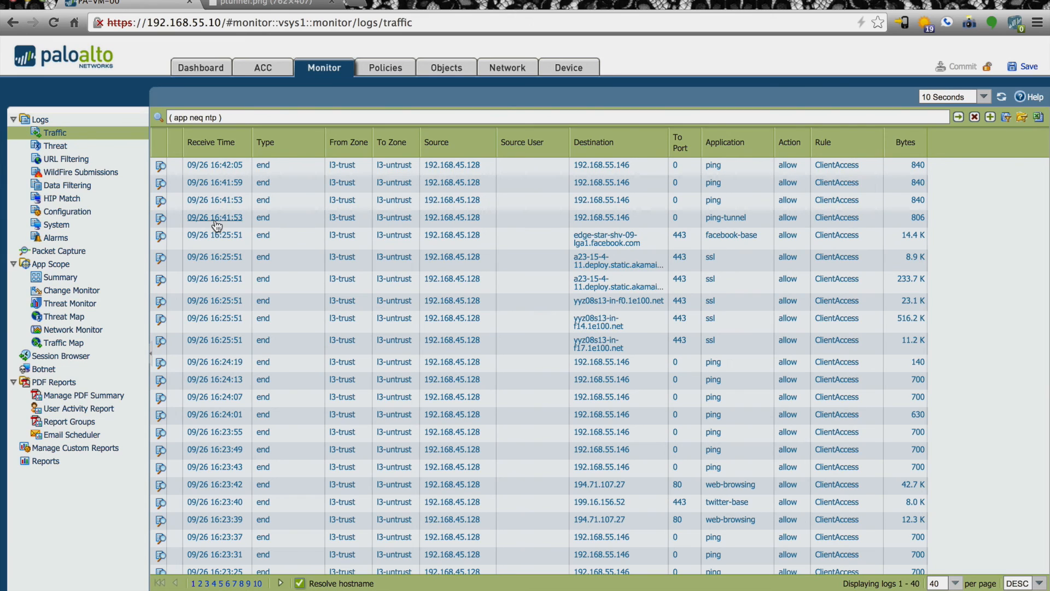
mouse_move(523, 239)
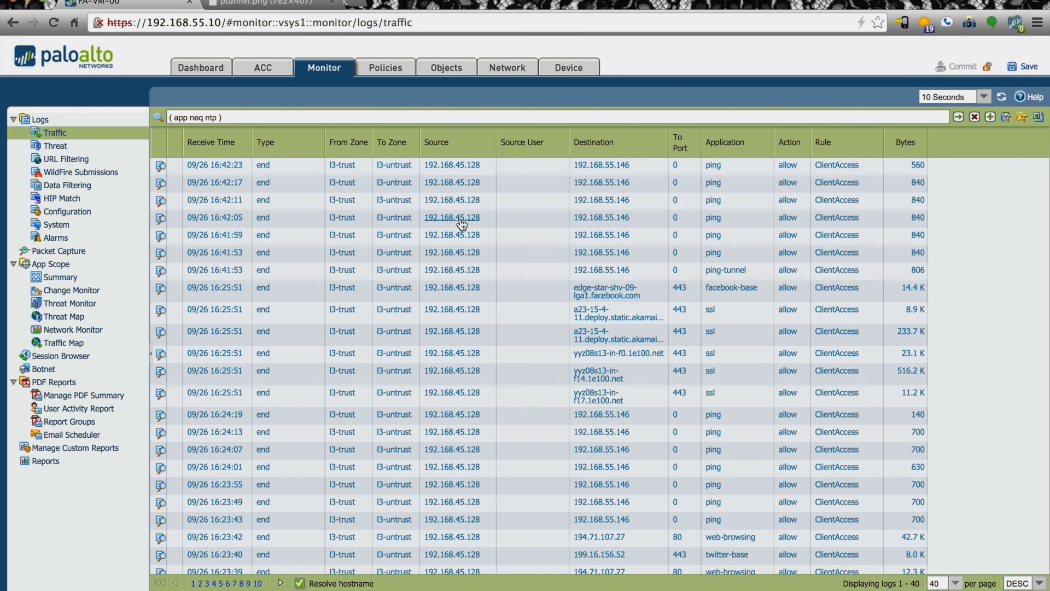
mouse_move(609, 225)
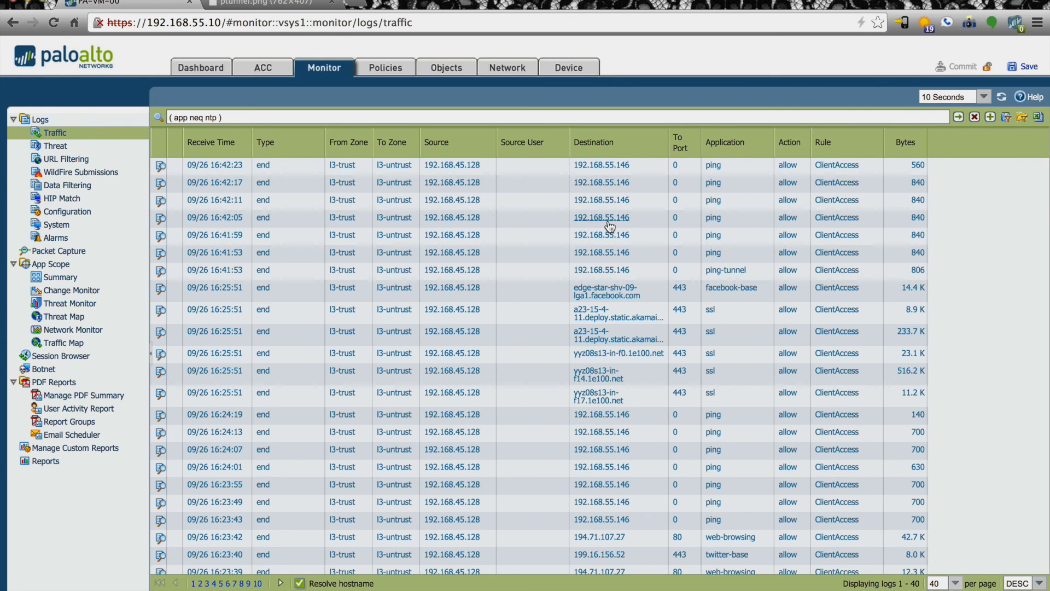
mouse_move(653, 225)
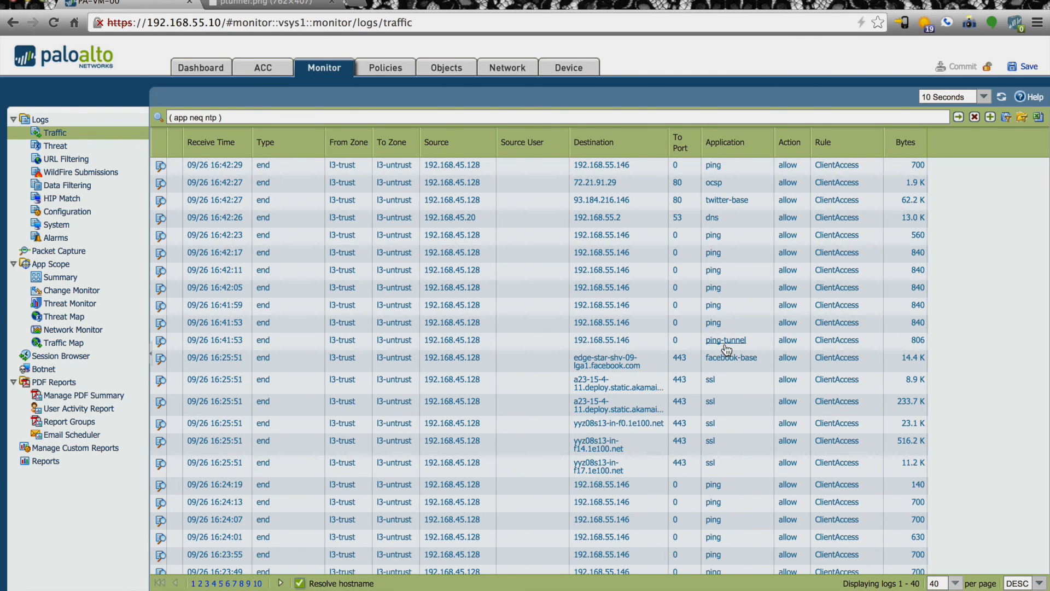
mouse_move(728, 347)
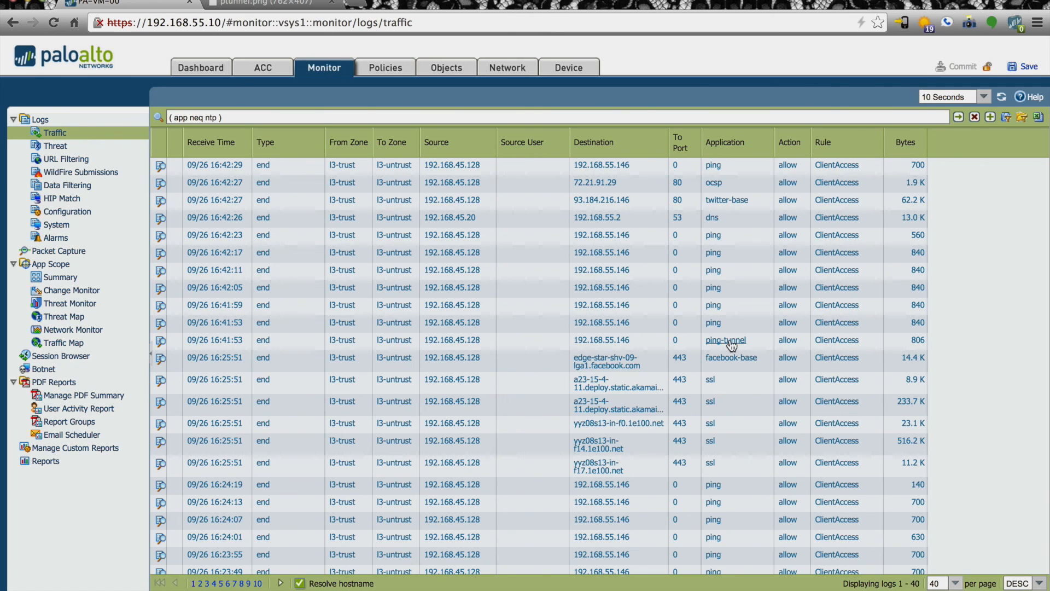